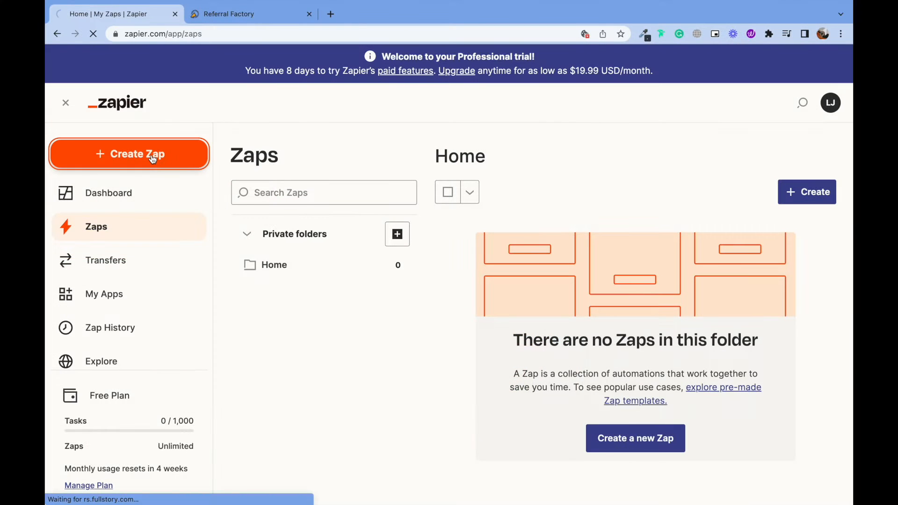
- Create a new Zap and search 'Mailch' among the trigger apps
{"action": "left_click", "coordinate": [129, 154]}
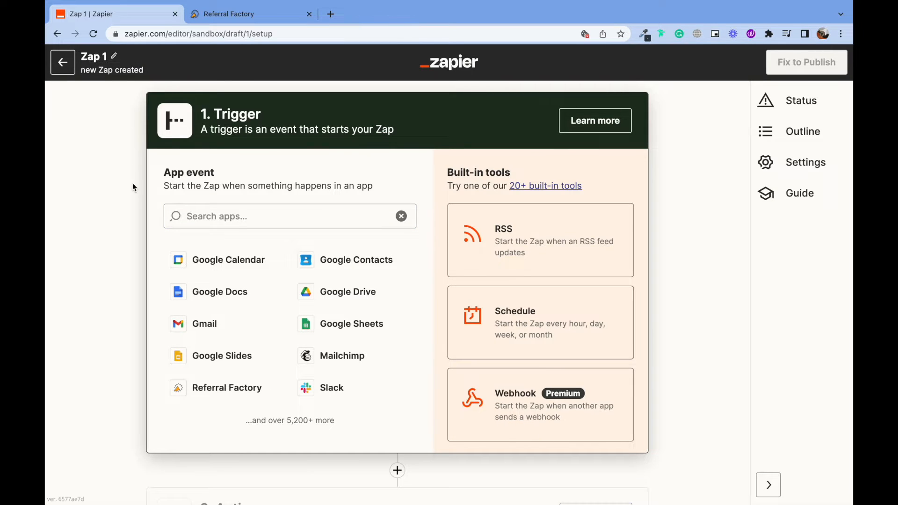
{"action": "type", "text": "M"}
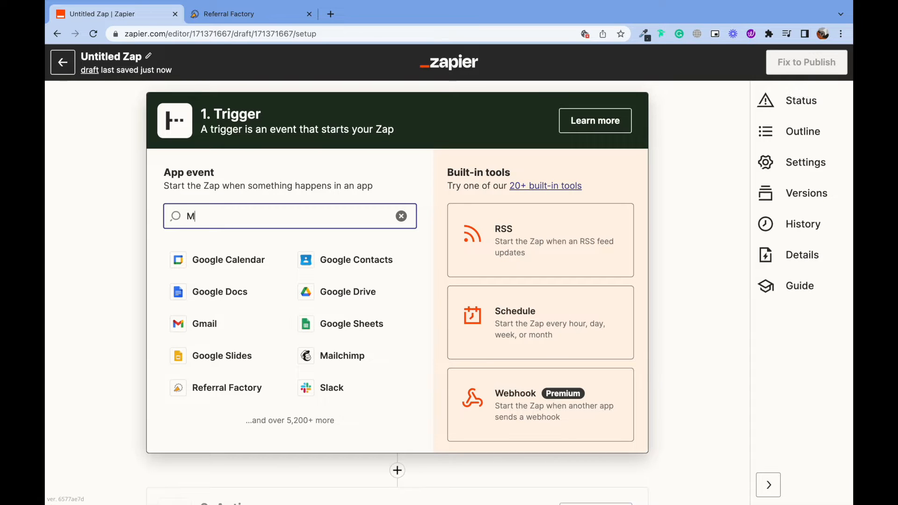
{"action": "type", "text": "ailch"}
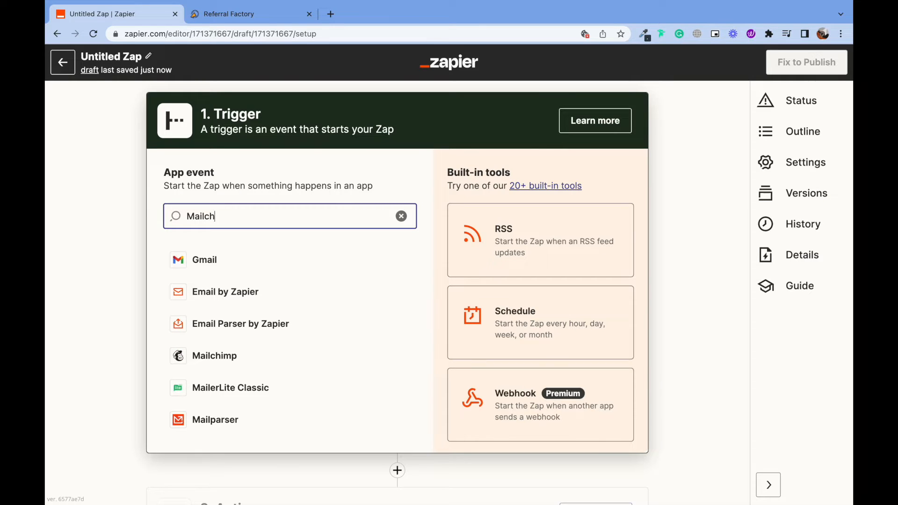
- Choose Mailchimp with the New Subscriber event as the trigger
{"action": "left_click", "coordinate": [214, 355]}
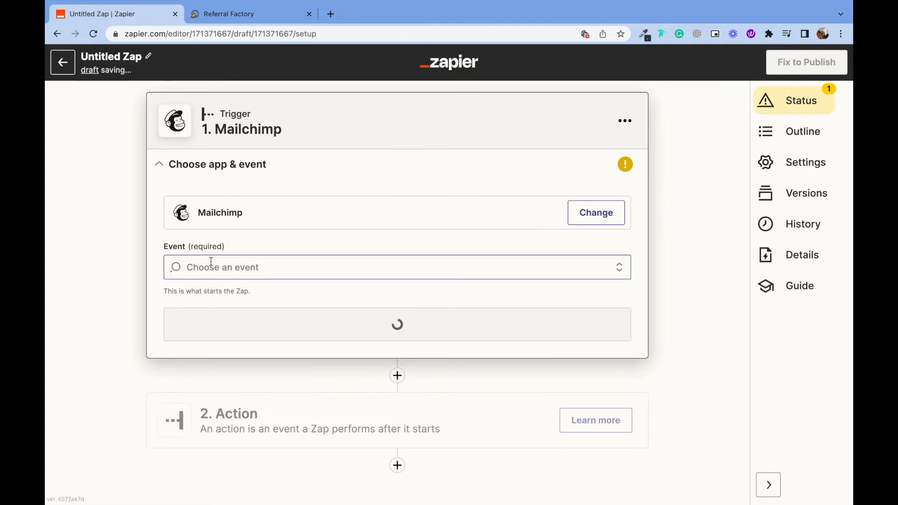
{"action": "left_click", "coordinate": [397, 267]}
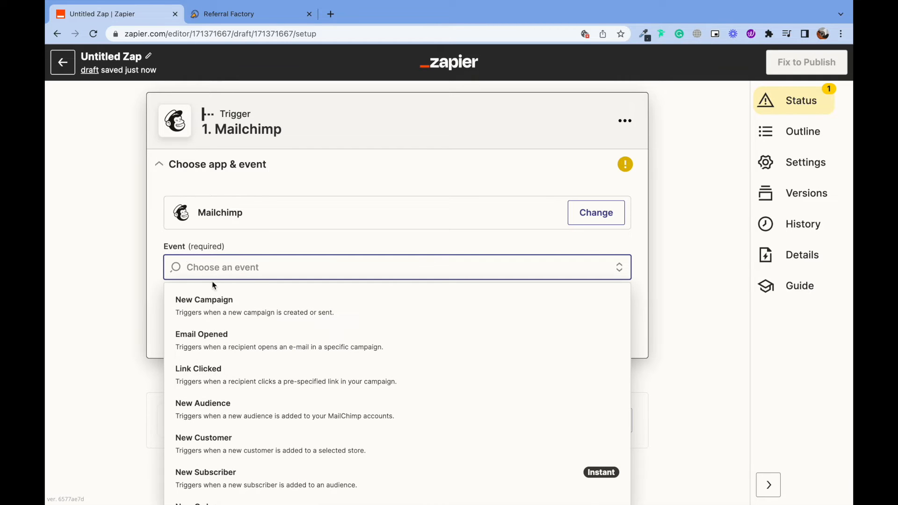
{"action": "type", "text": "new s"}
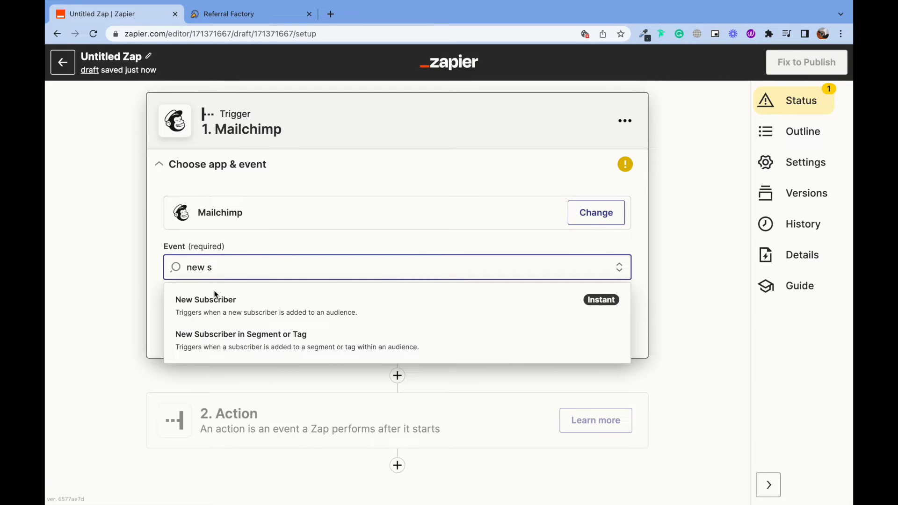
{"action": "left_click", "coordinate": [205, 299]}
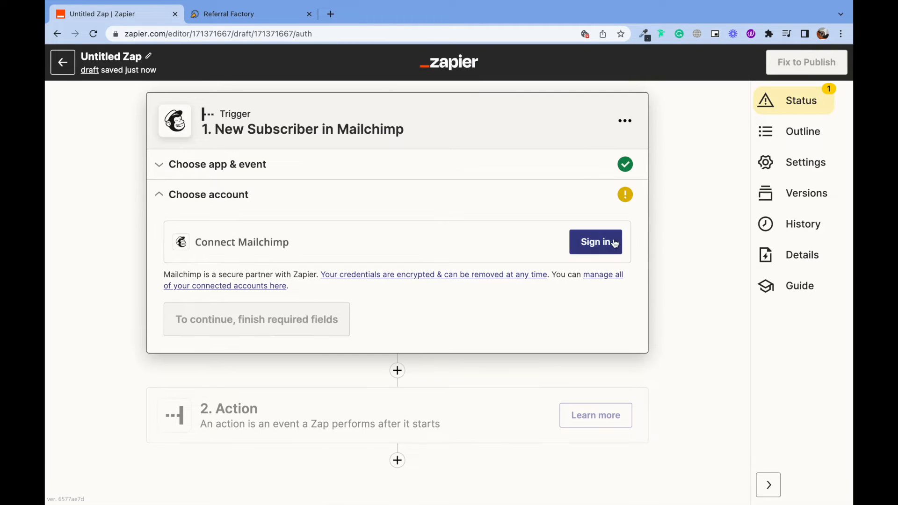
- Sign in to Mailchimp and allow Zapier access to the account
{"action": "left_click", "coordinate": [596, 242]}
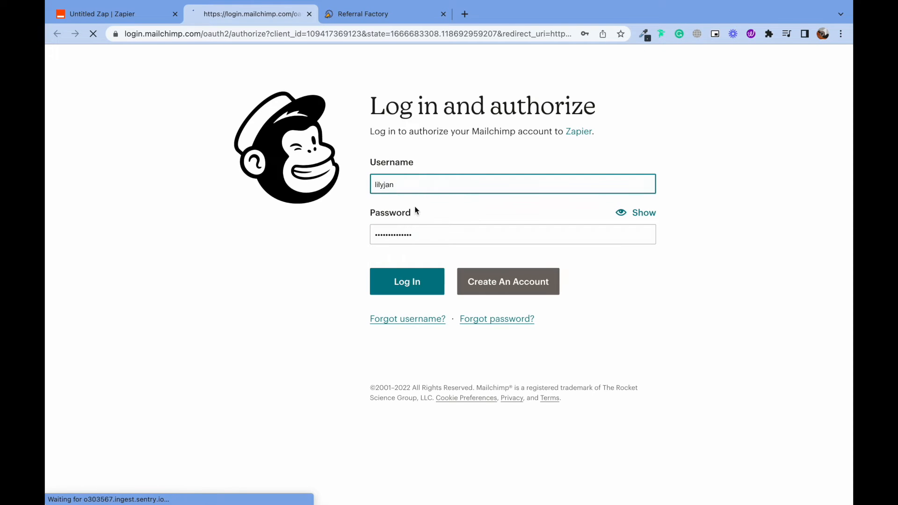
{"action": "left_click", "coordinate": [407, 281]}
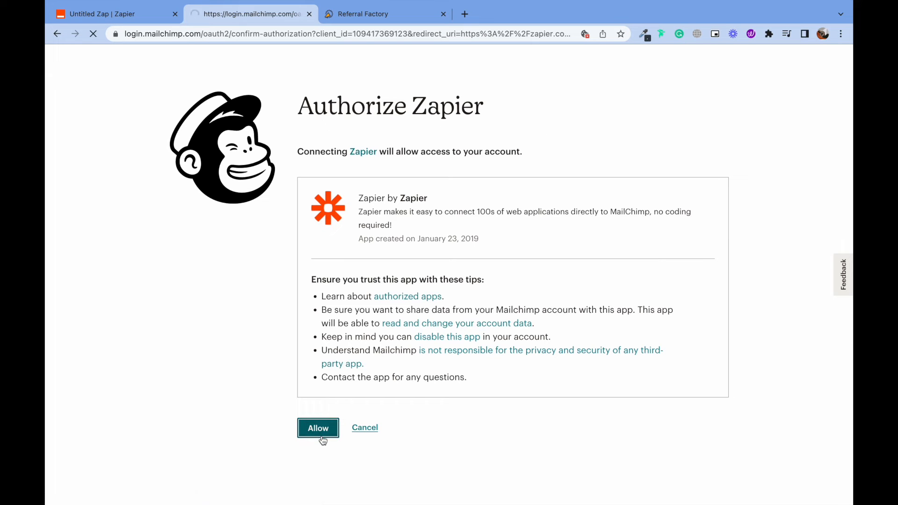
{"action": "left_click", "coordinate": [318, 427]}
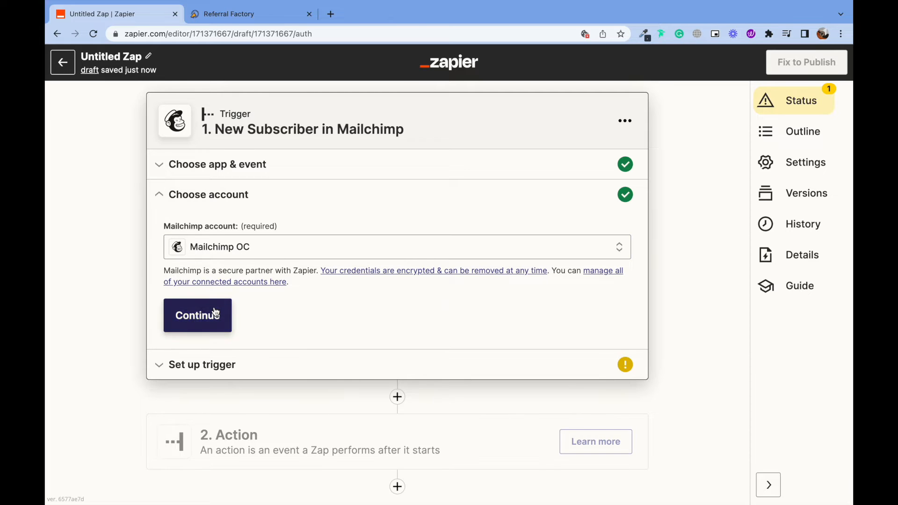
- Set the trigger audience to My Audience 1 and proceed to testing
{"action": "left_click", "coordinate": [197, 315]}
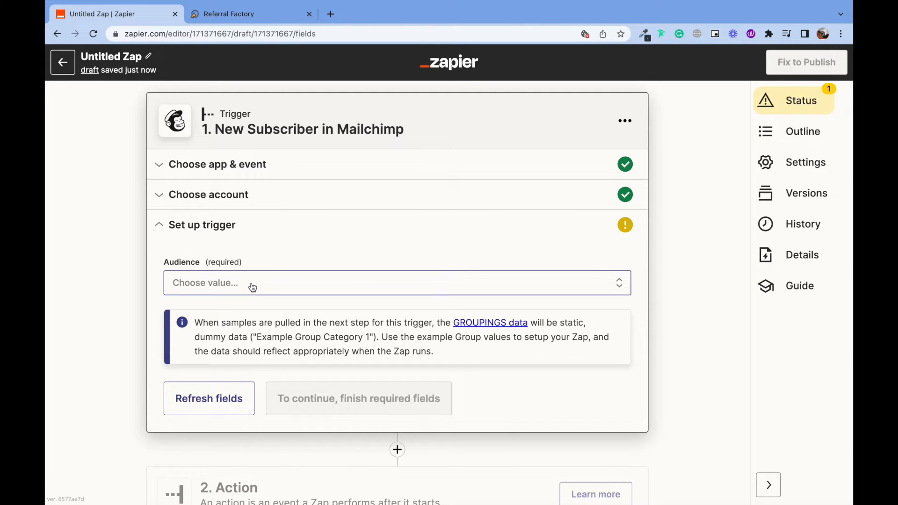
{"action": "left_click", "coordinate": [396, 283]}
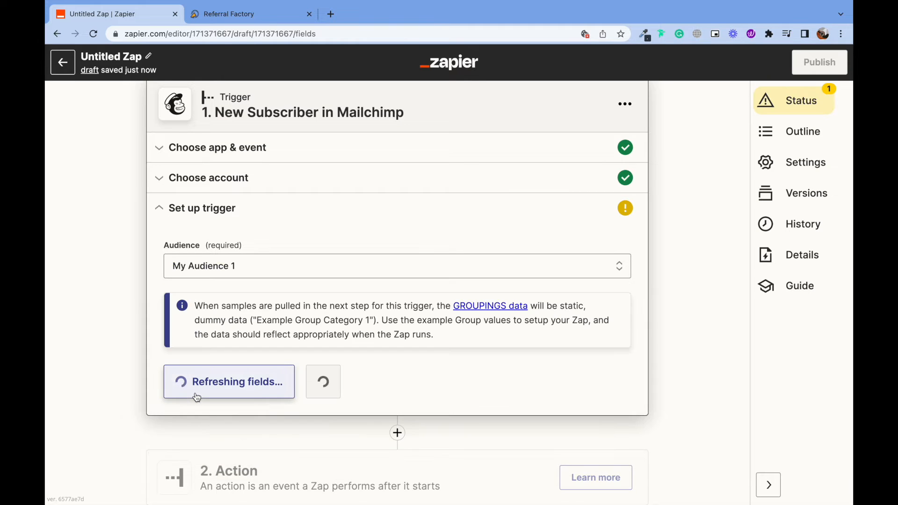
{"action": "left_click", "coordinate": [228, 381]}
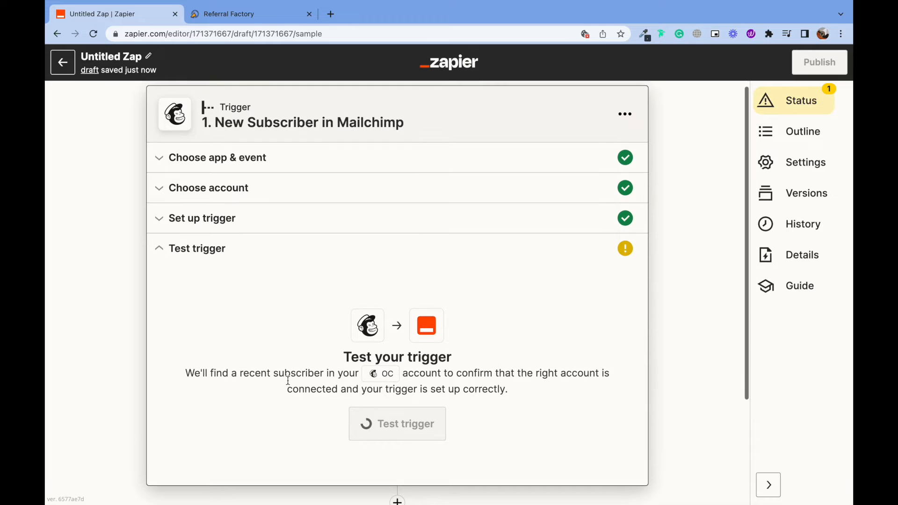
- Test the trigger and review the sample Mailchimp subscriber's fields
{"action": "left_click", "coordinate": [397, 423]}
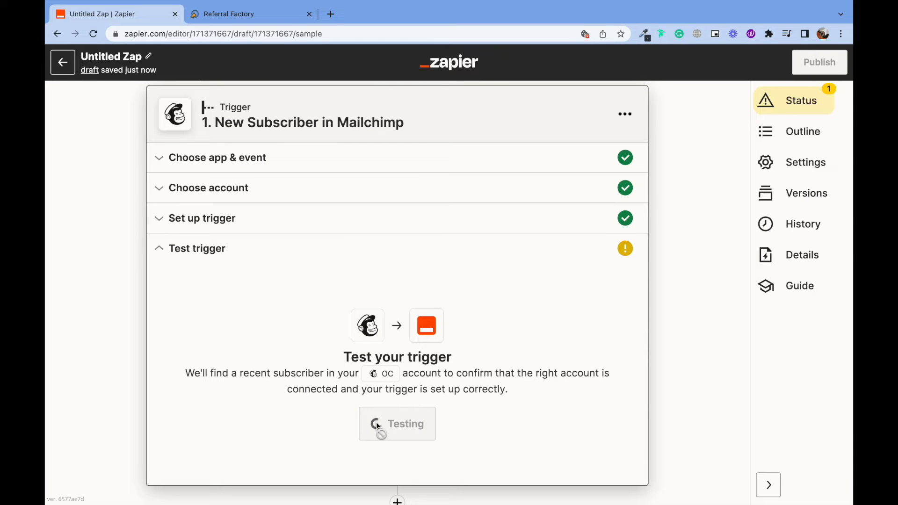
{"action": "left_click", "coordinate": [397, 423]}
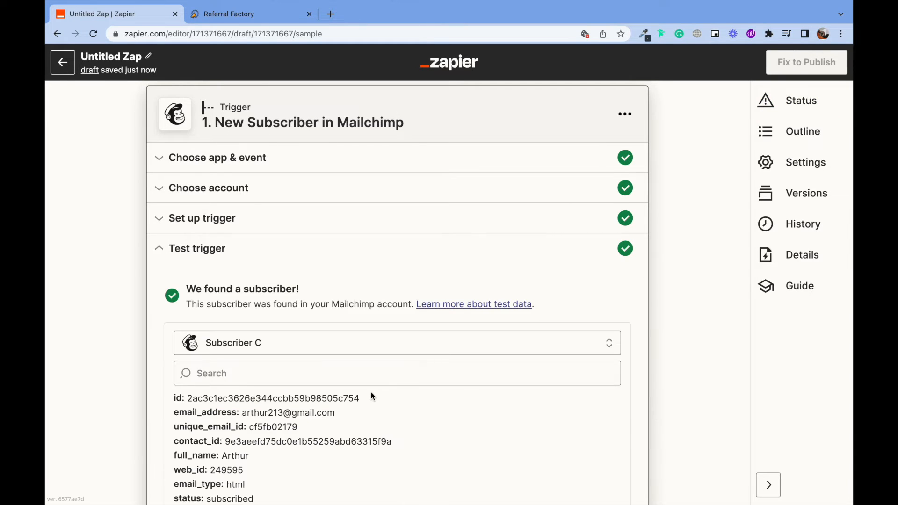
{"action": "scroll", "scroll_direction": "down", "scroll_amount": 3}
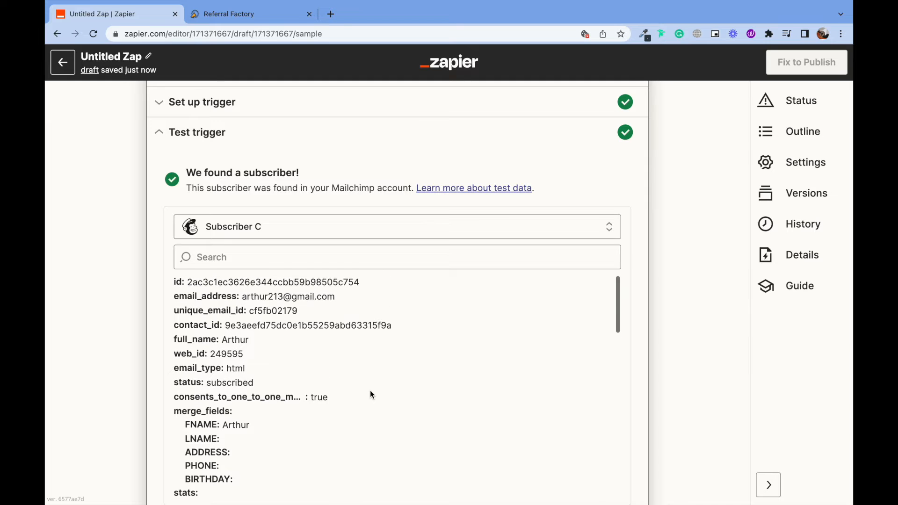
{"action": "scroll", "scroll_direction": "down", "scroll_amount": 3}
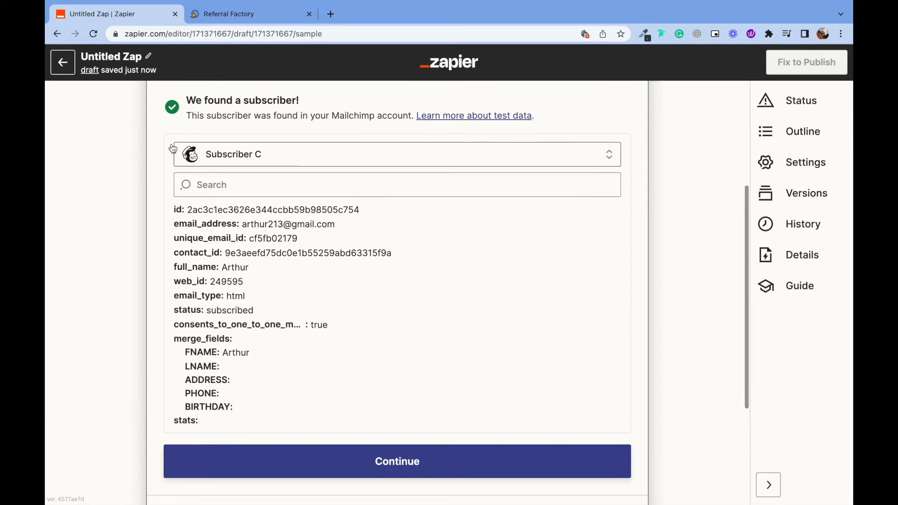
{"action": "scroll", "scroll_direction": "down", "scroll_amount": 3}
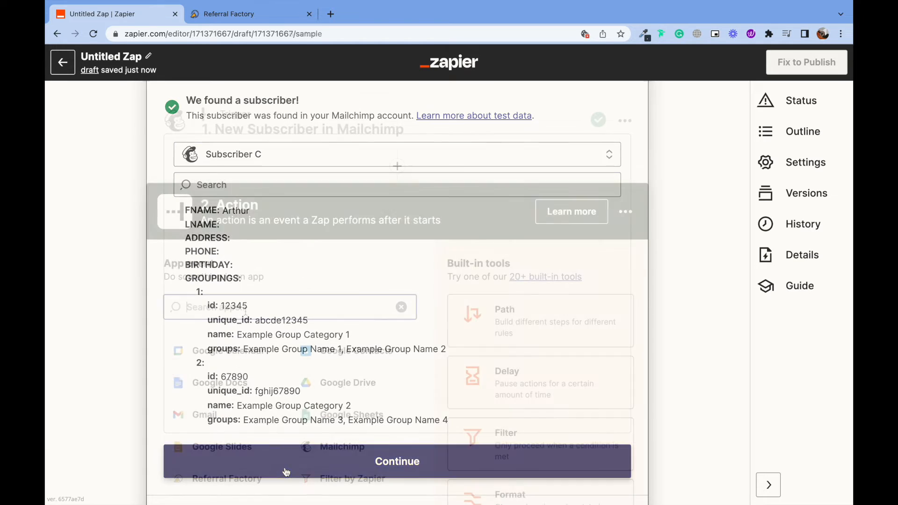
- Add an action step using Referral Factory with the Add New User event
{"action": "left_click", "coordinate": [397, 462]}
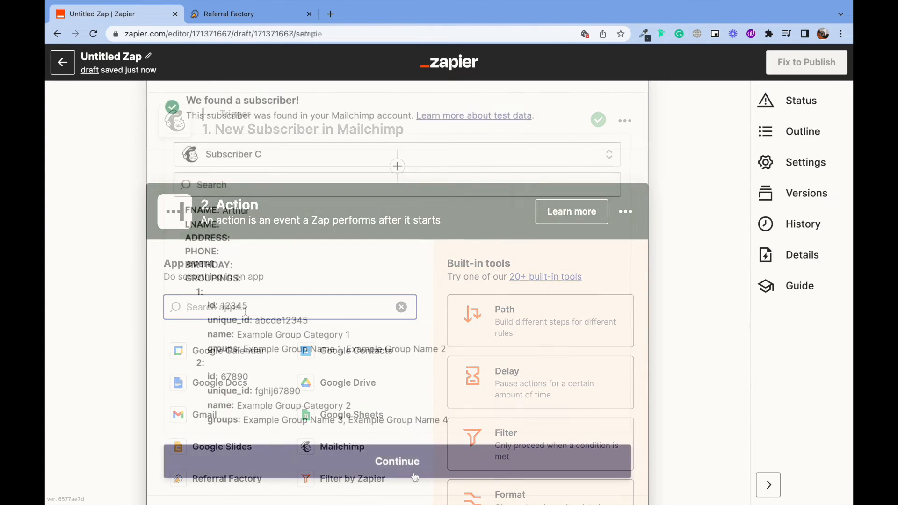
{"action": "type", "text": "referra"}
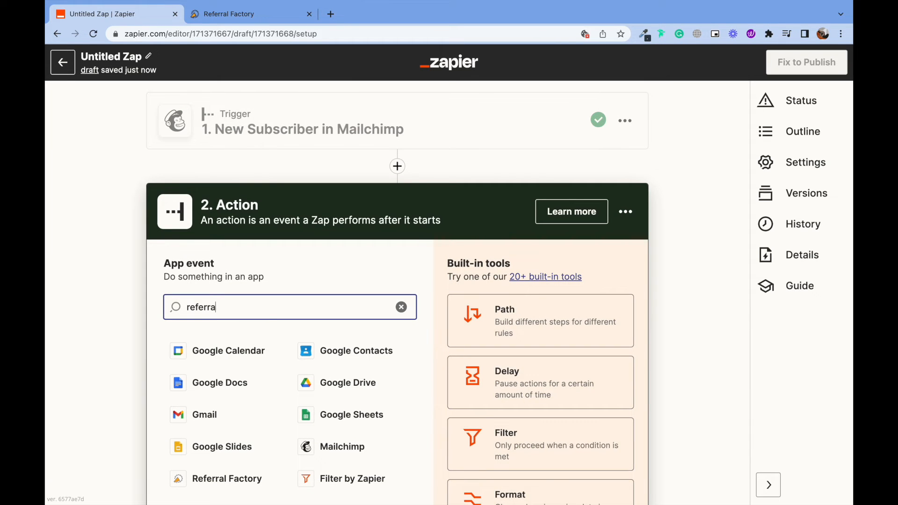
{"action": "left_click", "coordinate": [227, 478]}
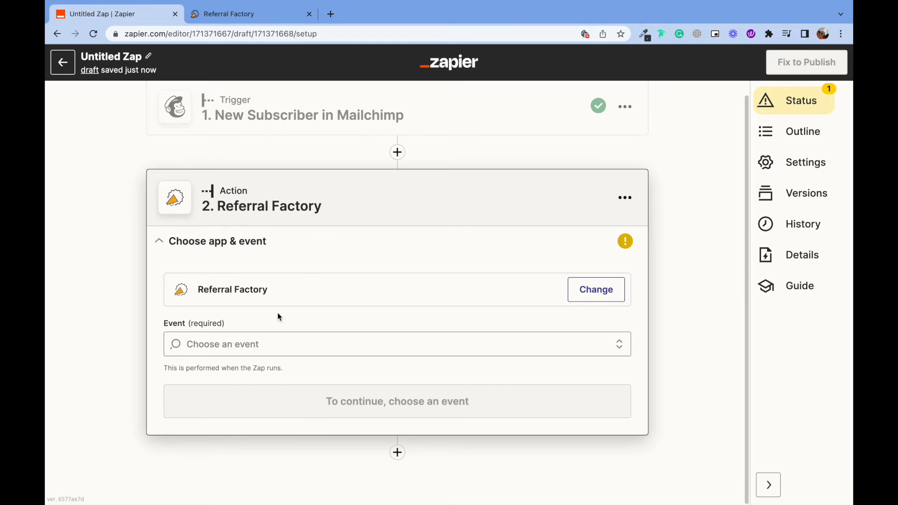
{"action": "left_click", "coordinate": [397, 343]}
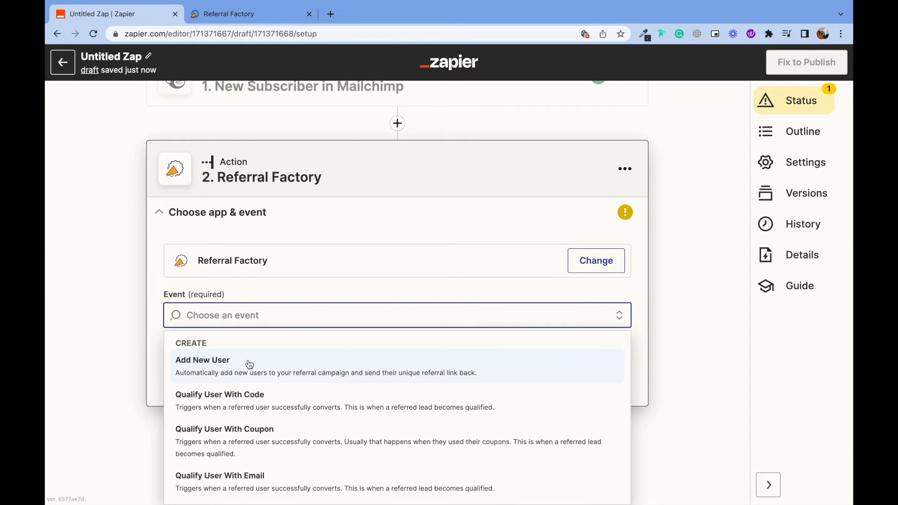
{"action": "left_click", "coordinate": [202, 359]}
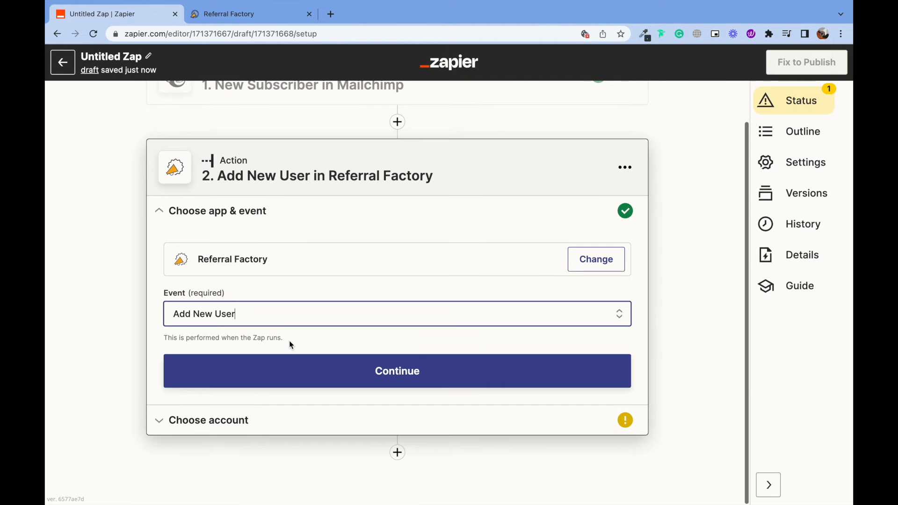
- Select an existing connected Referral Factory account for the action
{"action": "left_click", "coordinate": [397, 370]}
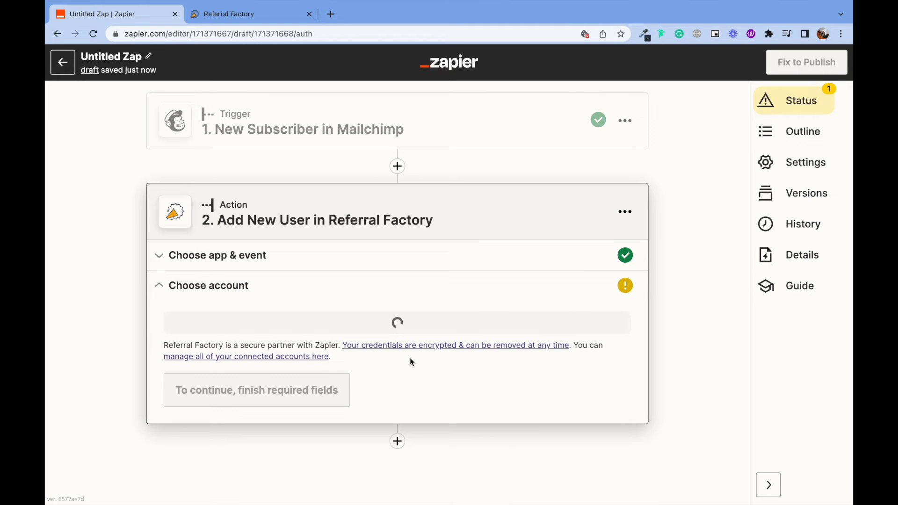
{"action": "left_click", "coordinate": [397, 318]}
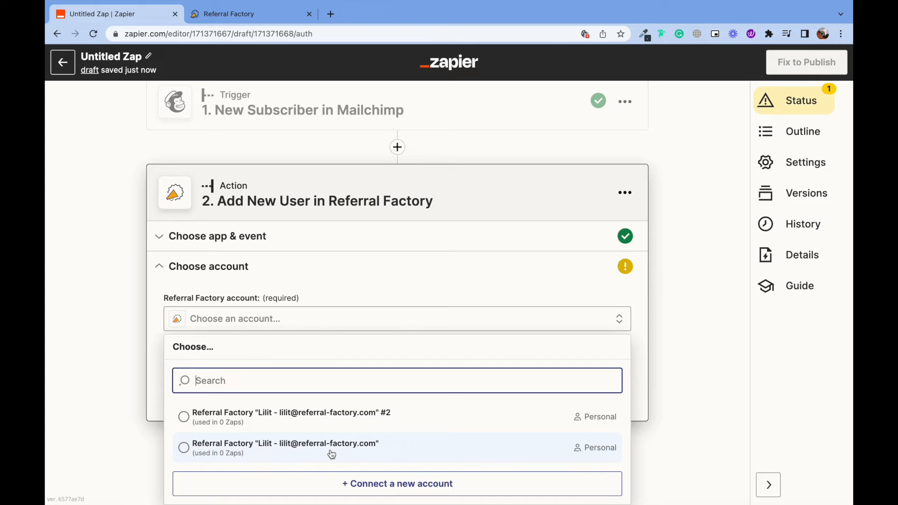
{"action": "left_click", "coordinate": [285, 443]}
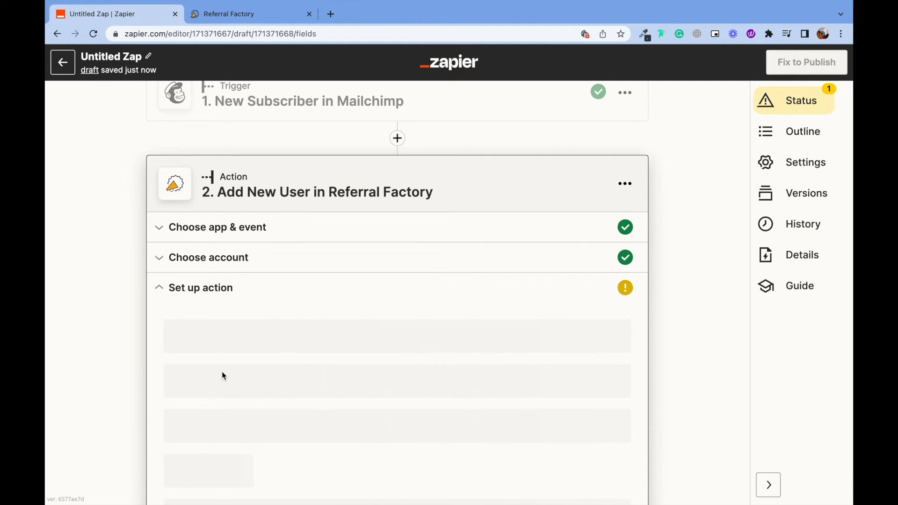
- Use the SurveyMonkey Apply campaign and map subscriber FNAME and email into the user fields
{"action": "scroll", "scroll_direction": "down", "scroll_amount": 3}
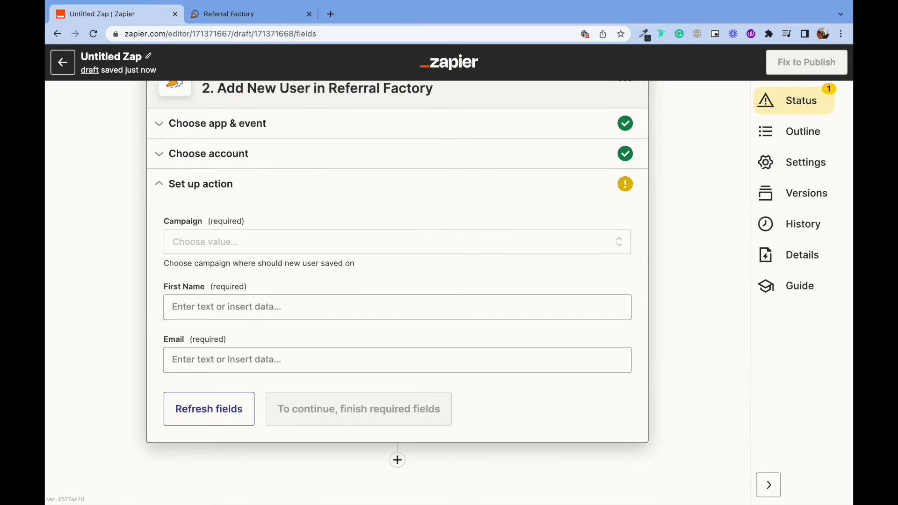
{"action": "type", "text": "surv"}
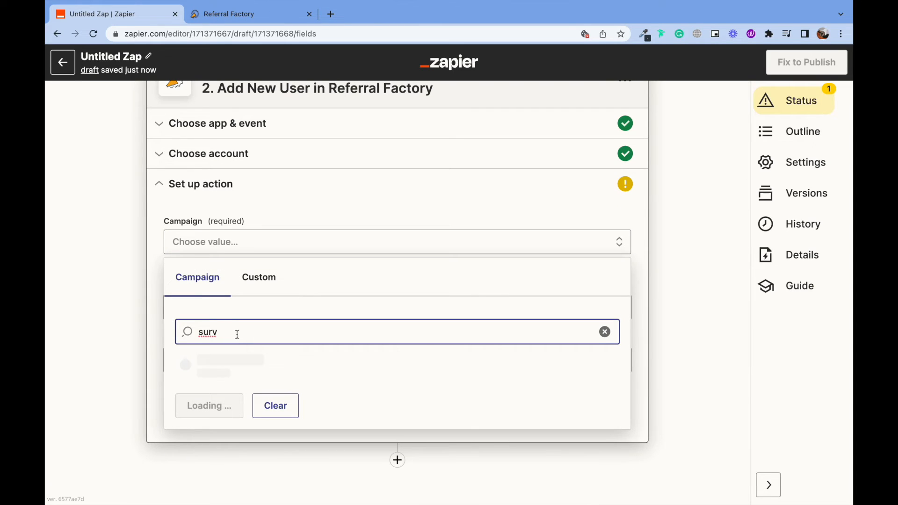
{"action": "left_click", "coordinate": [229, 361]}
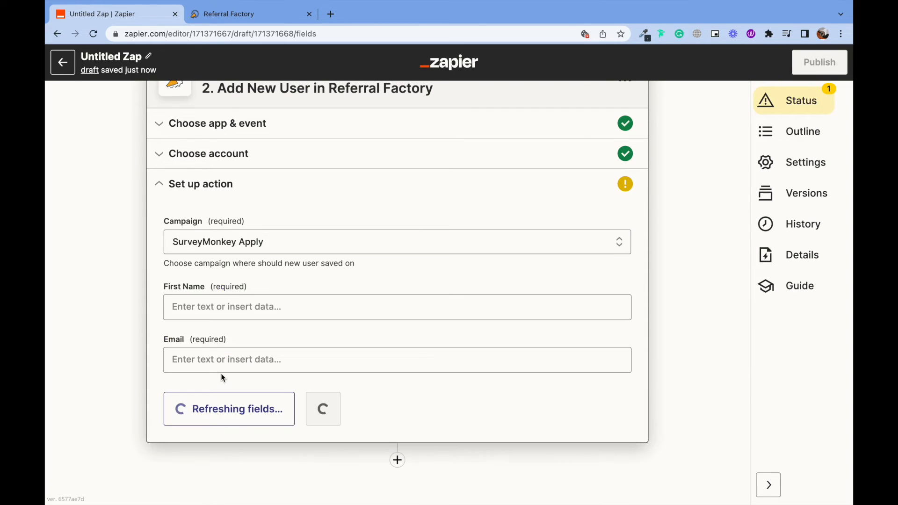
{"action": "left_click", "coordinate": [397, 306]}
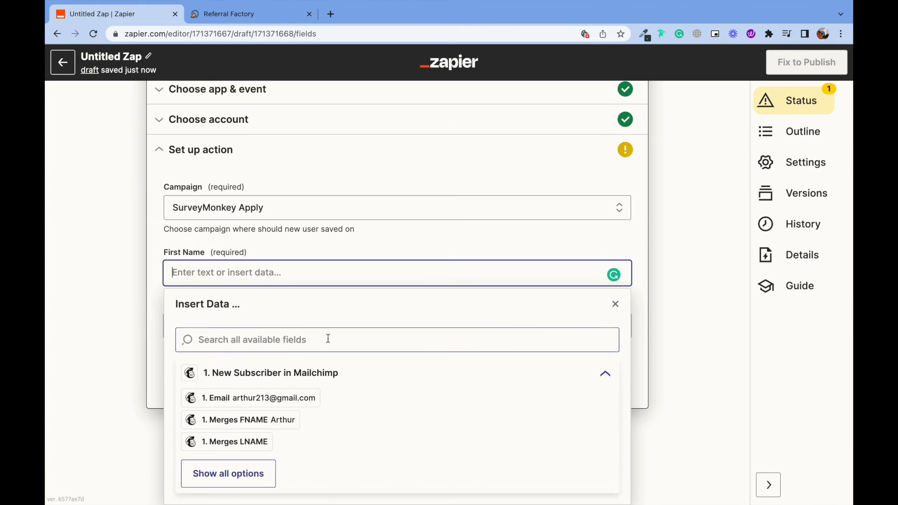
{"action": "left_click", "coordinate": [240, 419]}
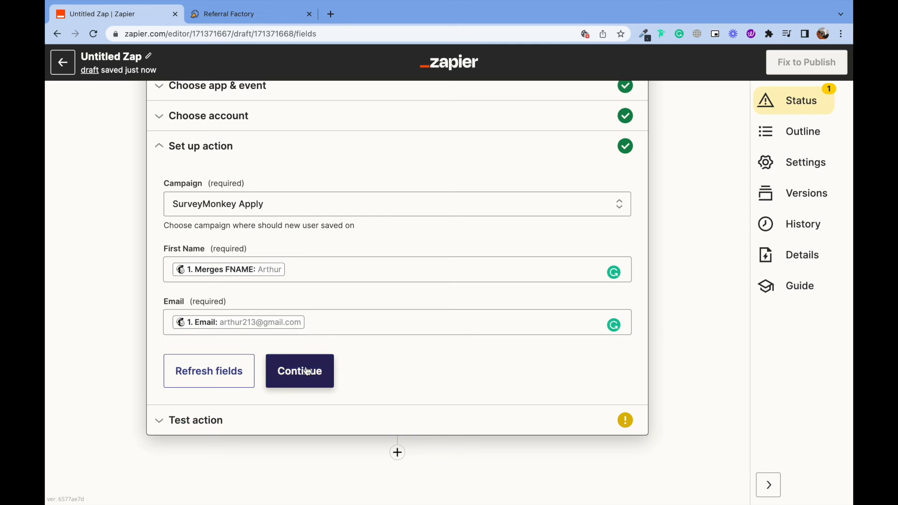
{"action": "left_click", "coordinate": [299, 370]}
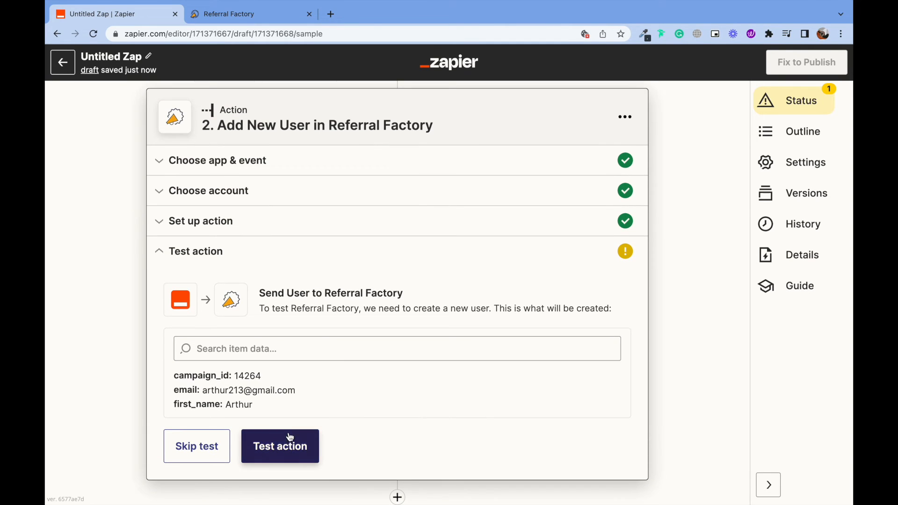
- Test the Add New User action, publish the Zap, and switch to Referral Factory
{"action": "left_click", "coordinate": [280, 446]}
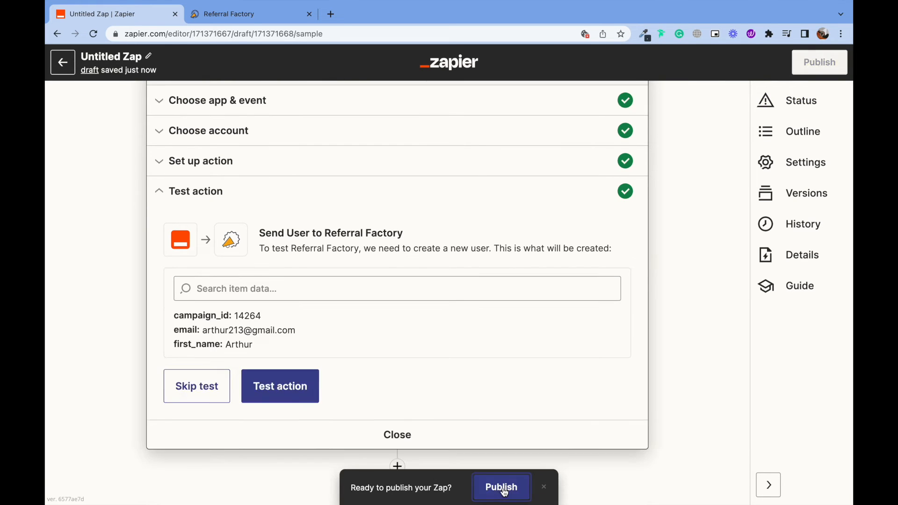
{"action": "left_click", "coordinate": [500, 487]}
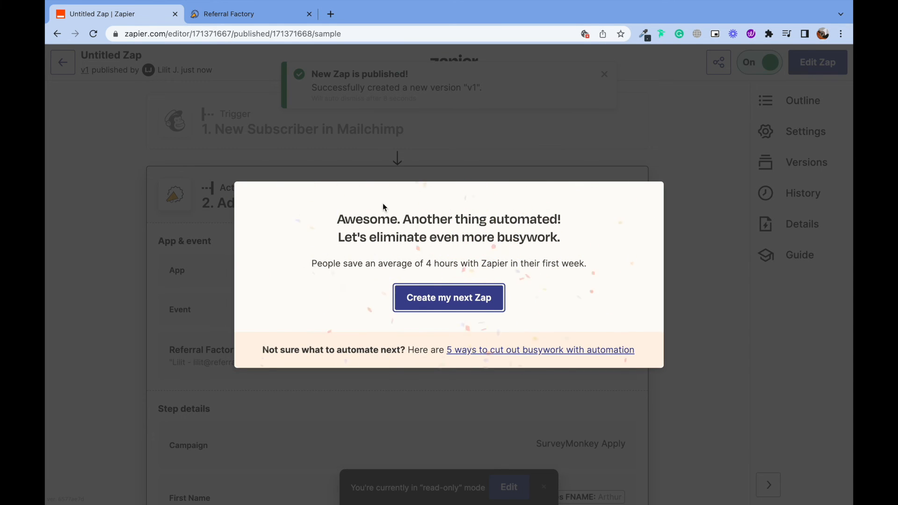
{"action": "left_click", "coordinate": [251, 14]}
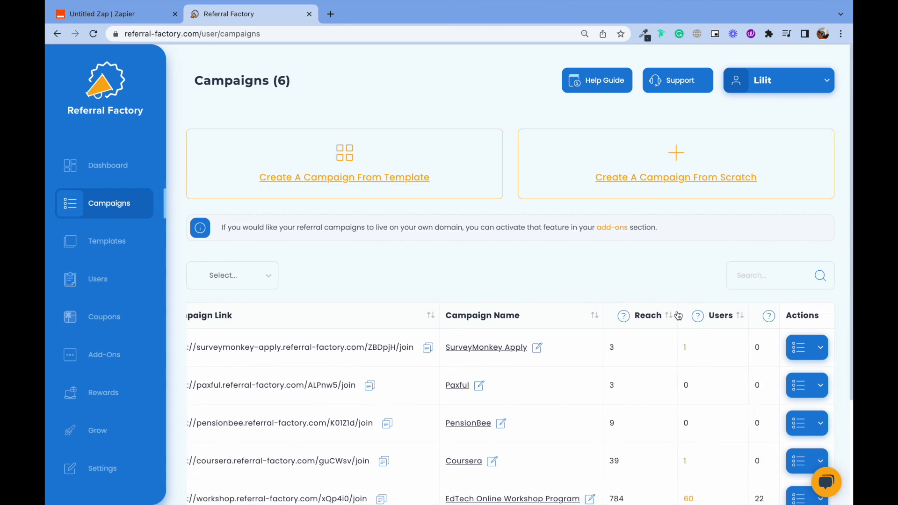
{"action": "left_click", "coordinate": [97, 279]}
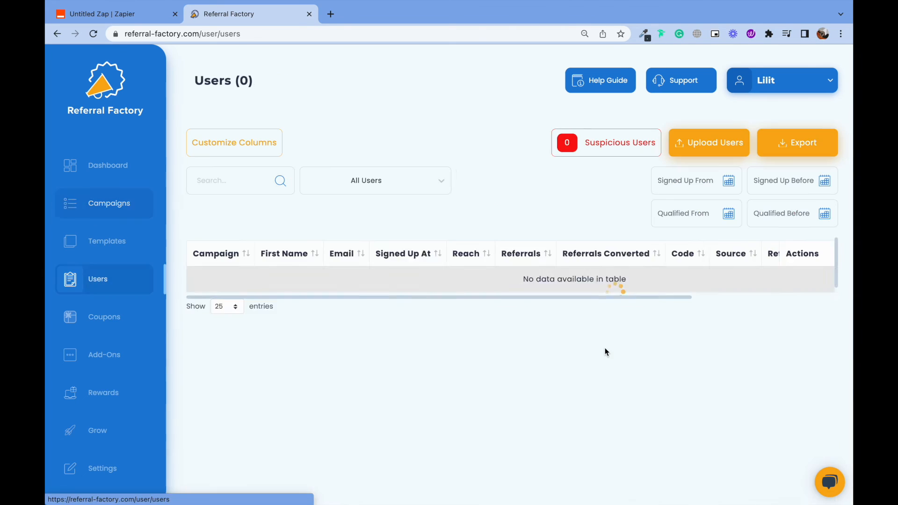
{"action": "left_click", "coordinate": [507, 181]}
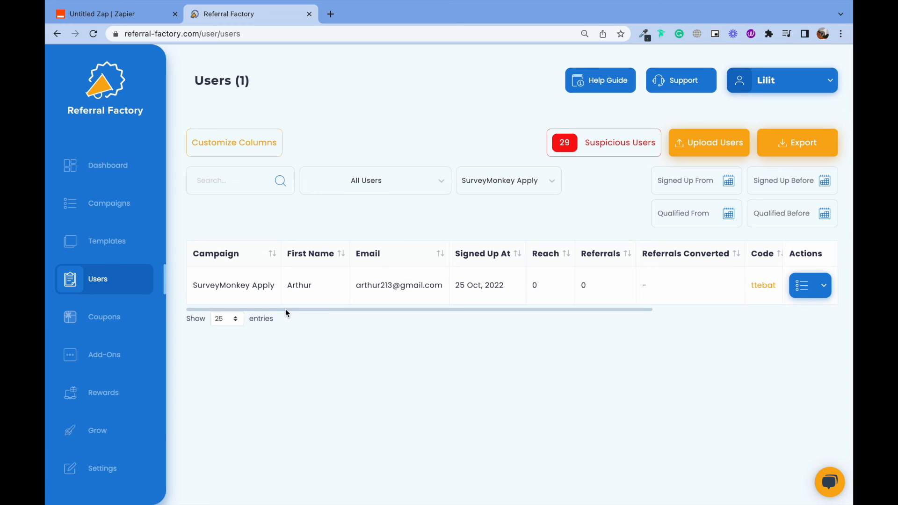